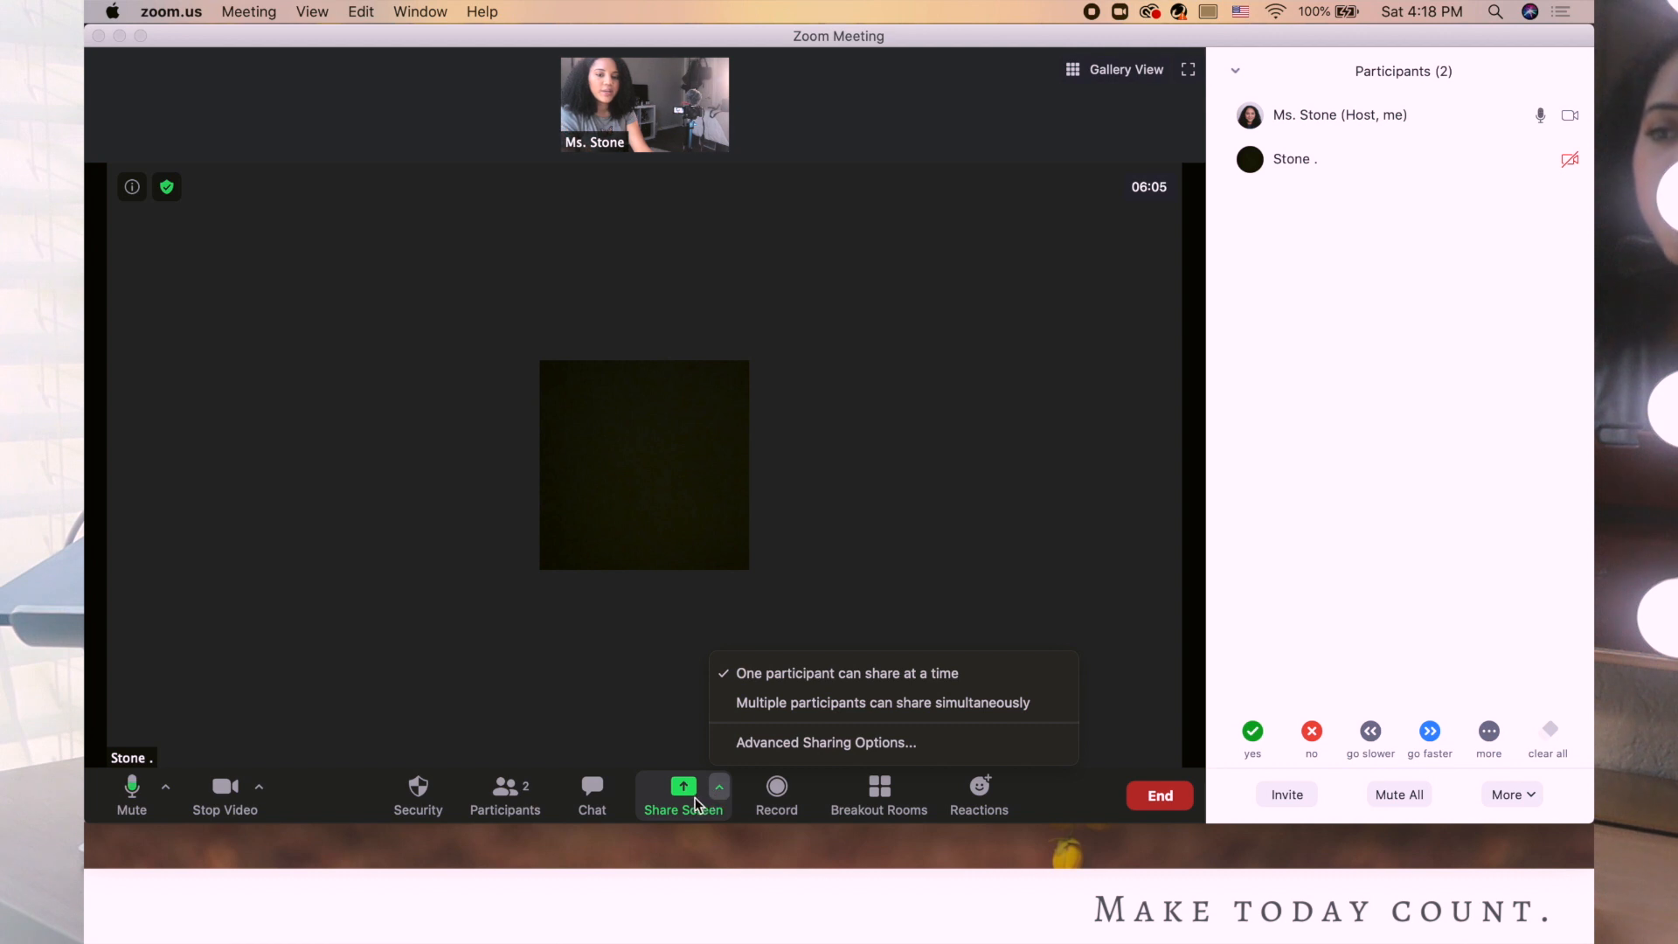
Step: Share an iPhone/iPad screen via AirPlay from Zoom's Basic sharing options, showing the mirroring instructions
click(684, 792)
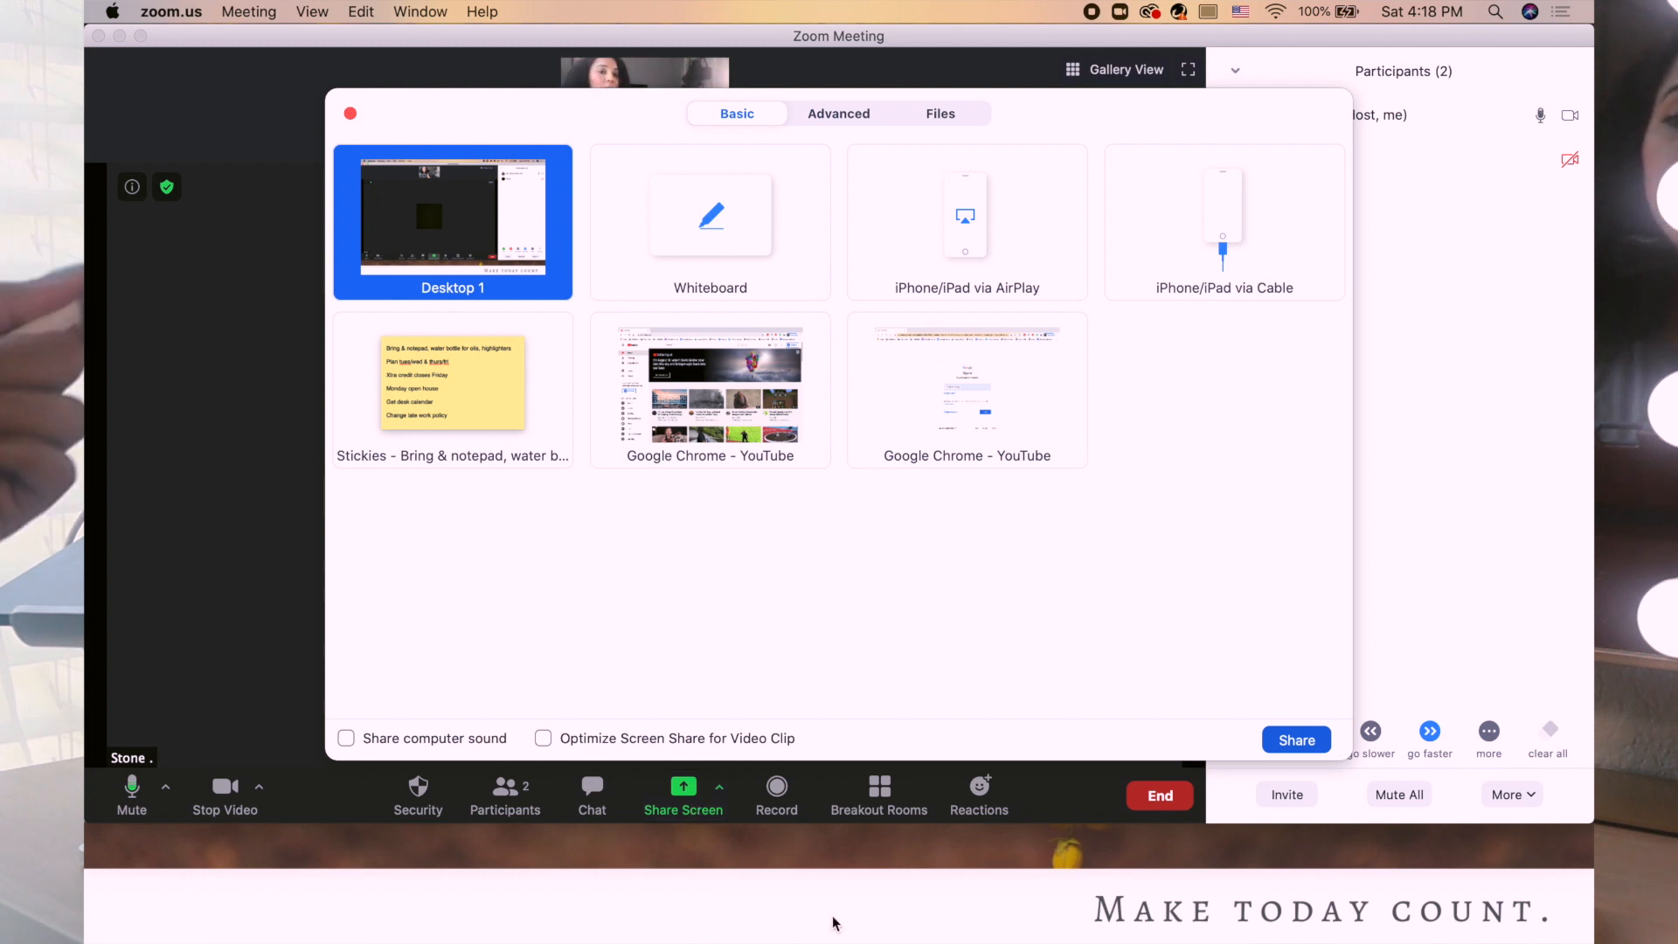
mouse_move(967, 390)
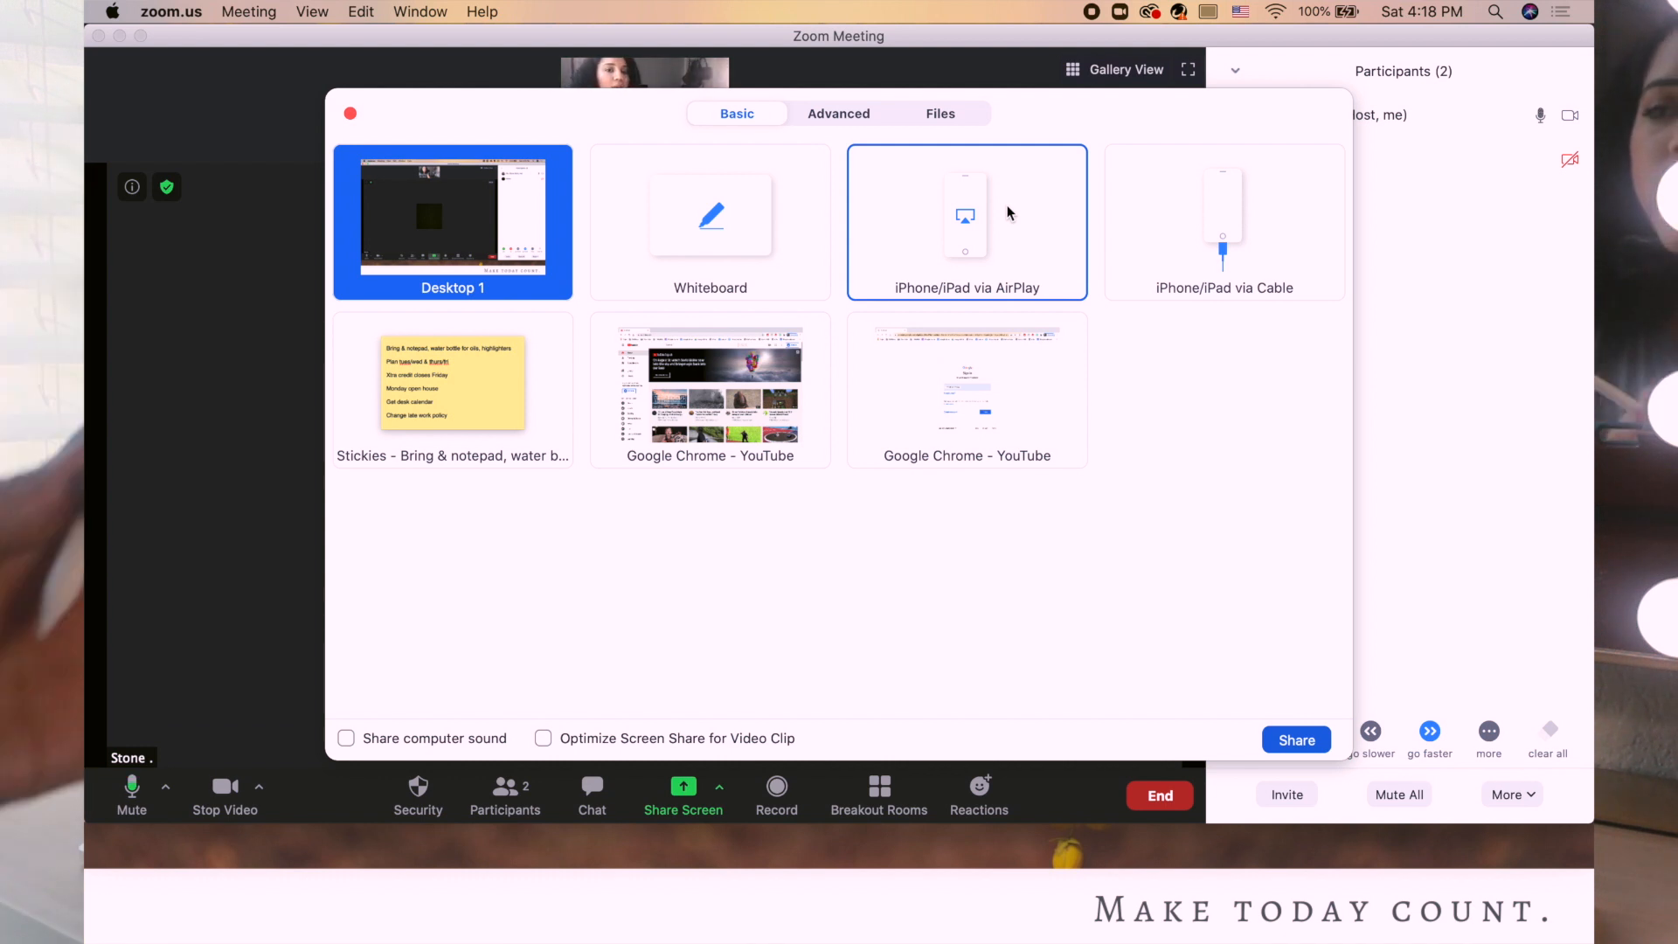
click(965, 220)
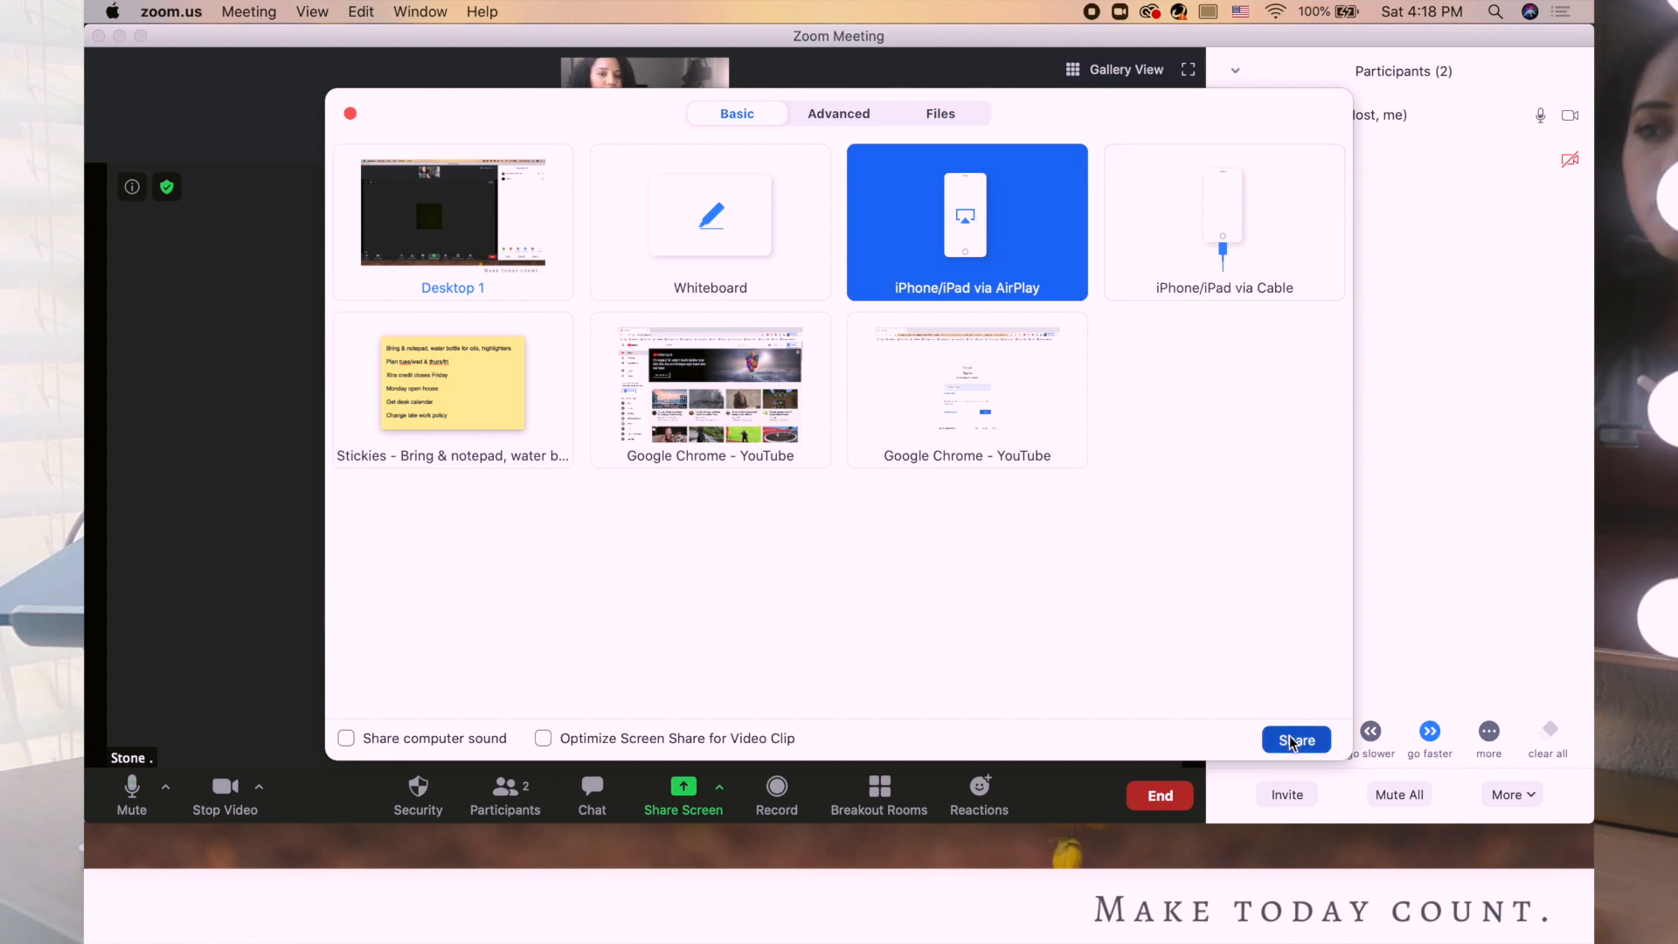
click(1295, 739)
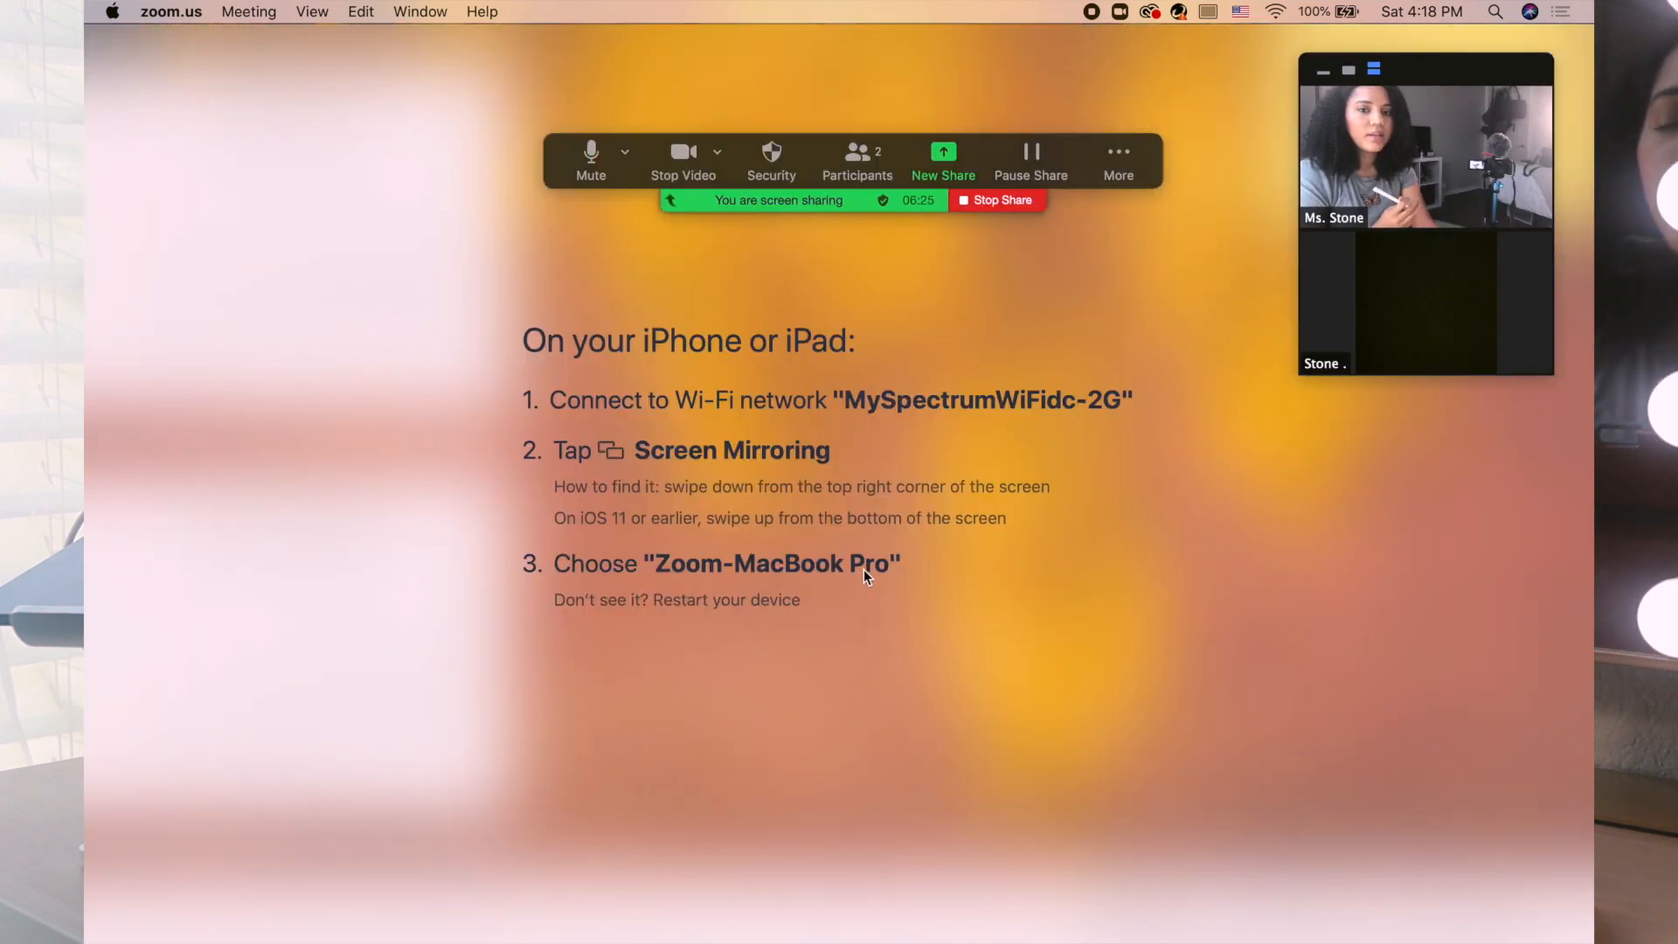